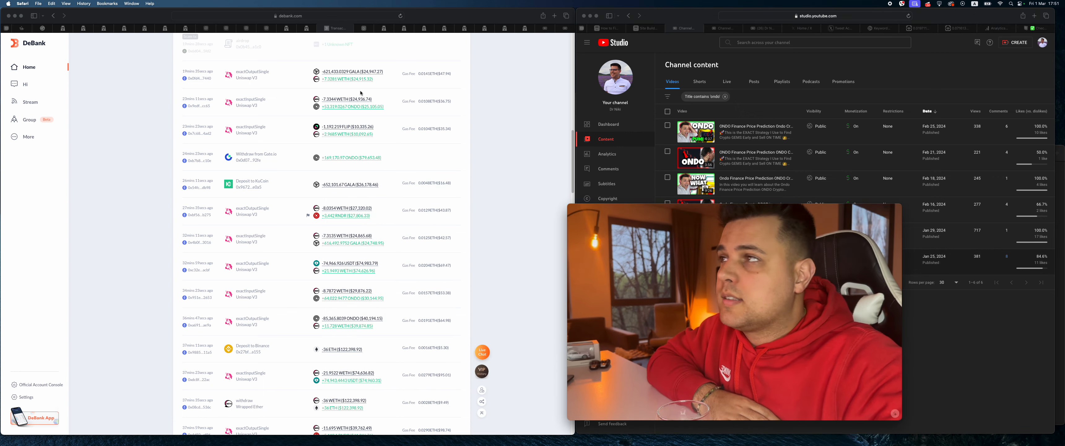
# Bring up the ONDO/WETH Uniswap pair page on the dexscreener.com tab
pyautogui.click(314, 28)
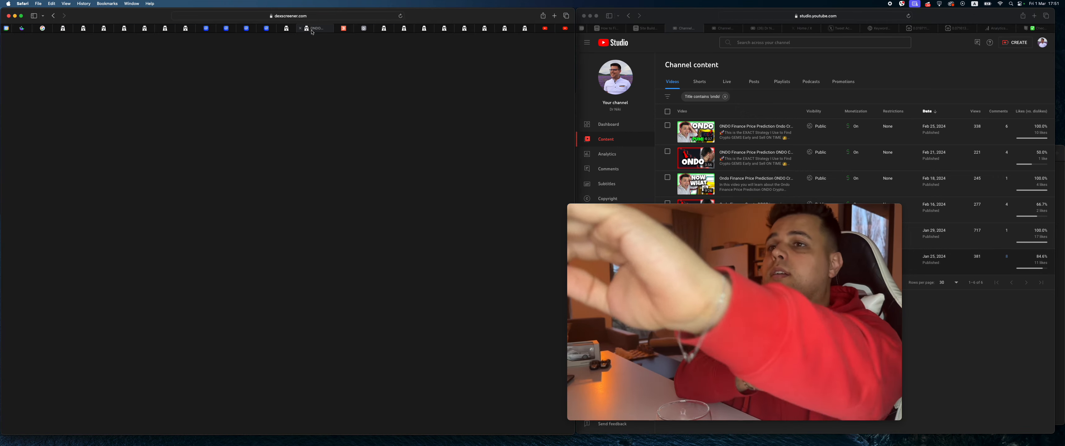
pyautogui.moveTo(313, 29)
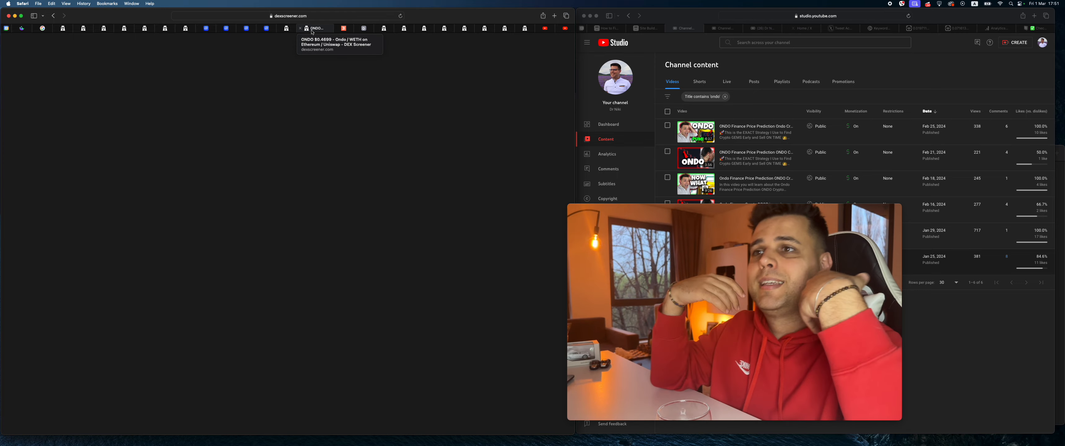
pyautogui.click(314, 28)
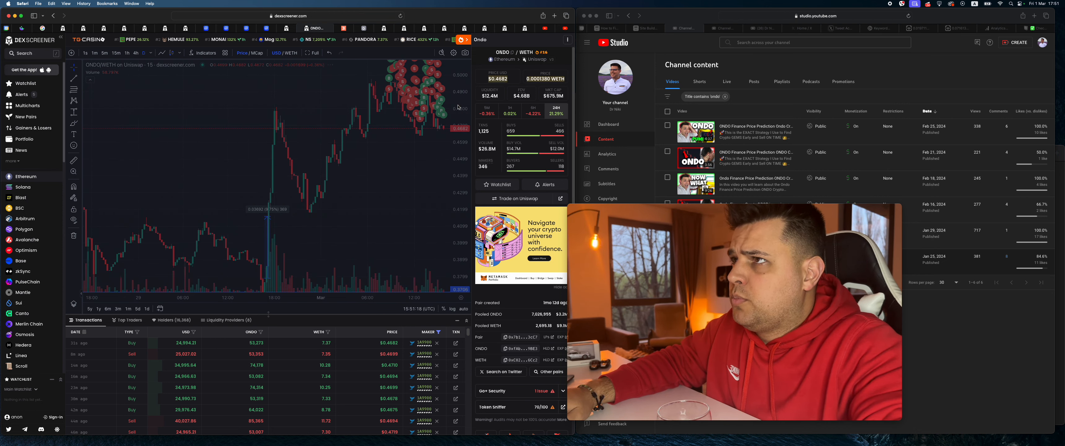
# Switch the ONDO/WETH chart to the 1D timeframe
pyautogui.click(146, 309)
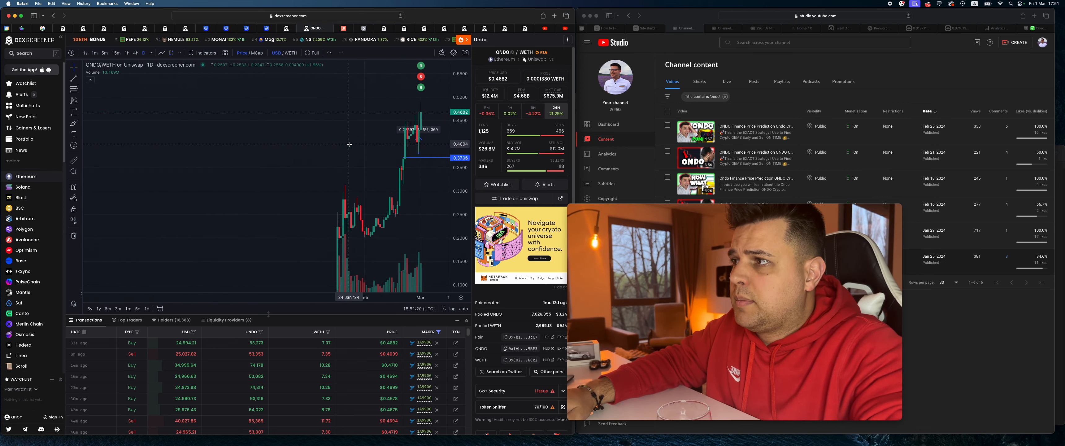
pyautogui.moveTo(360, 213)
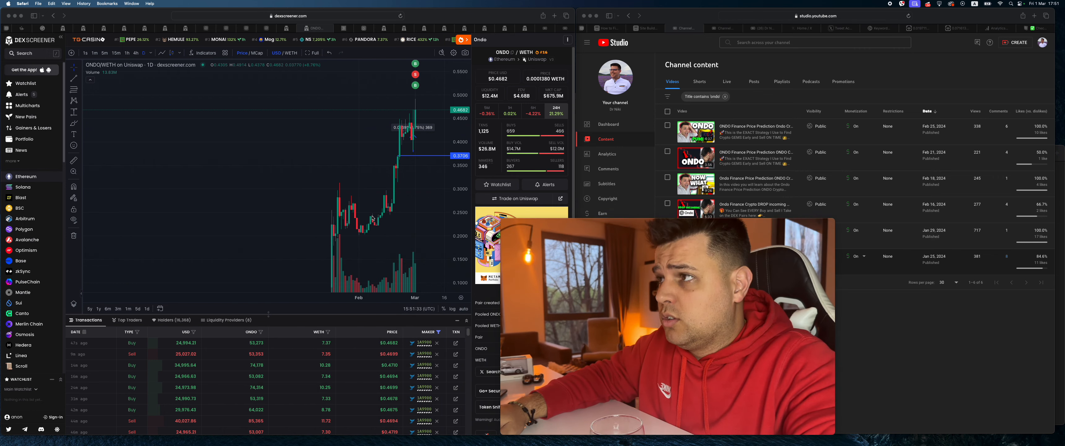
pyautogui.moveTo(383, 216)
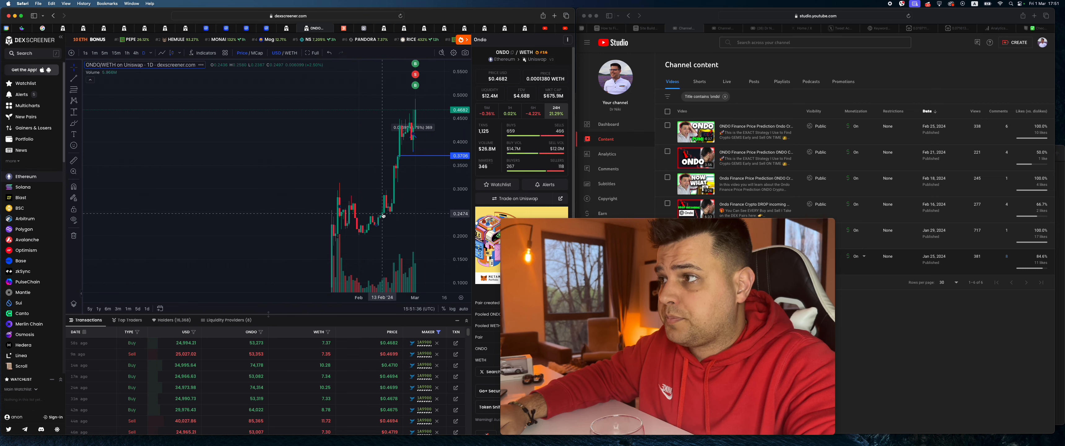
pyautogui.moveTo(388, 216)
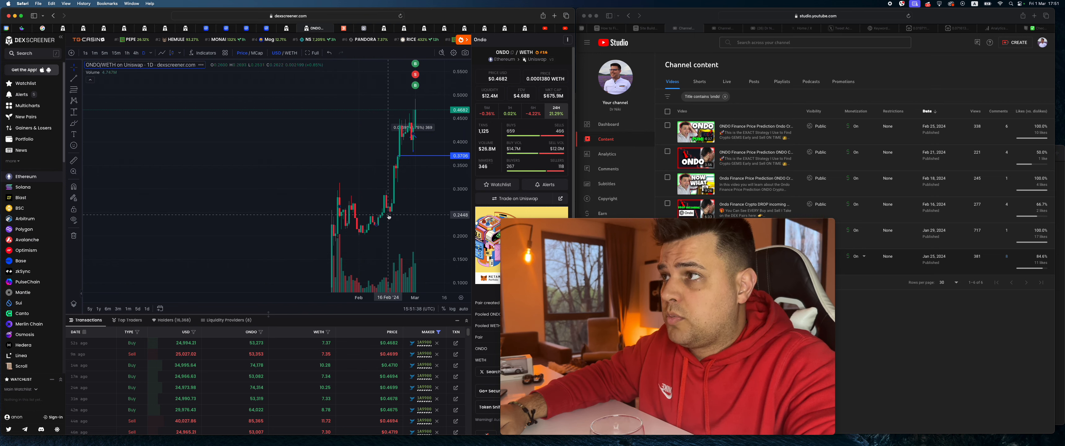
pyautogui.moveTo(363, 200)
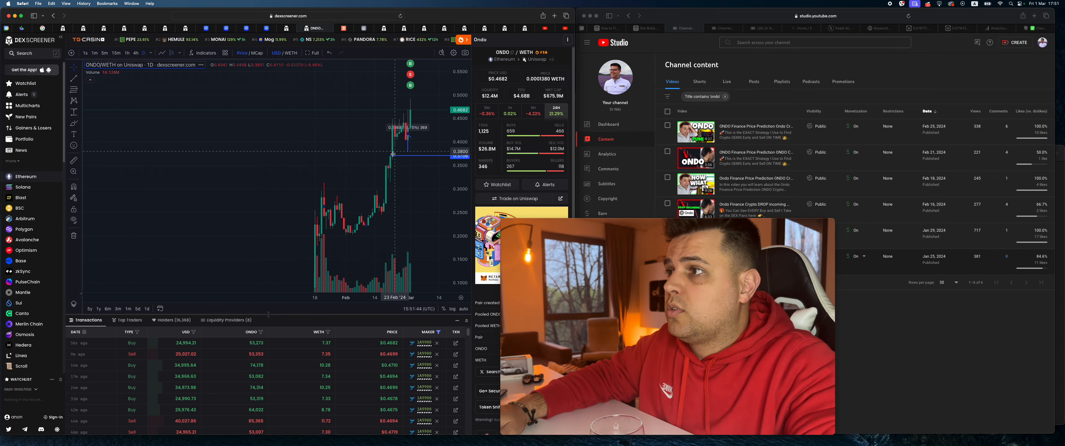
pyautogui.moveTo(393, 161)
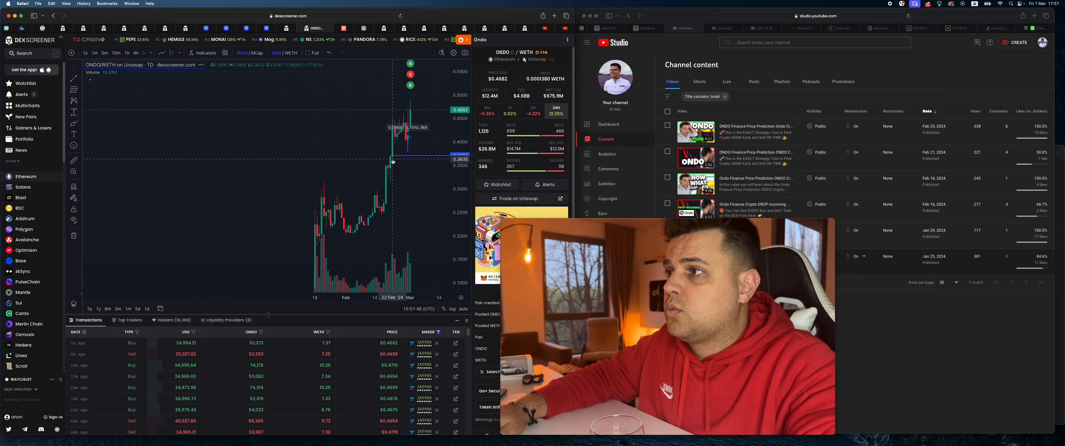
pyautogui.moveTo(367, 152)
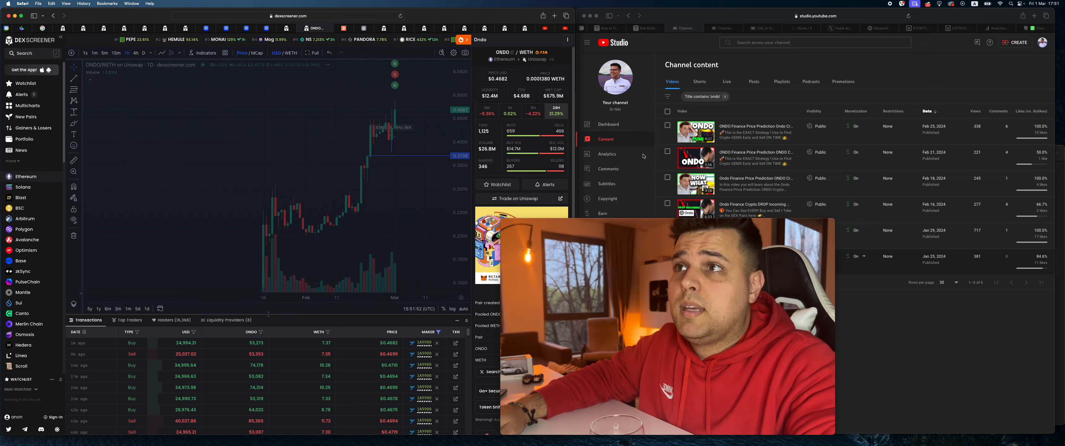
# Switch the ONDO/WETH chart to the 1h timeframe
pyautogui.click(104, 53)
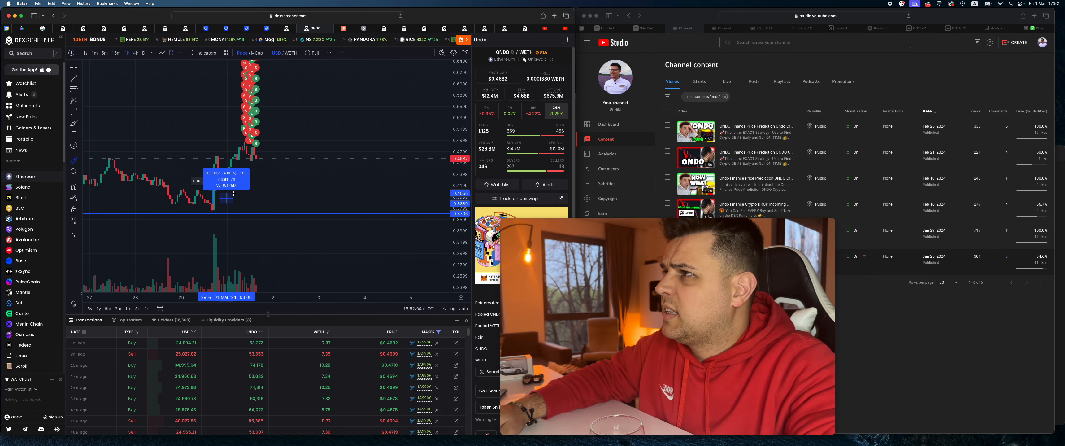
pyautogui.moveTo(215, 210)
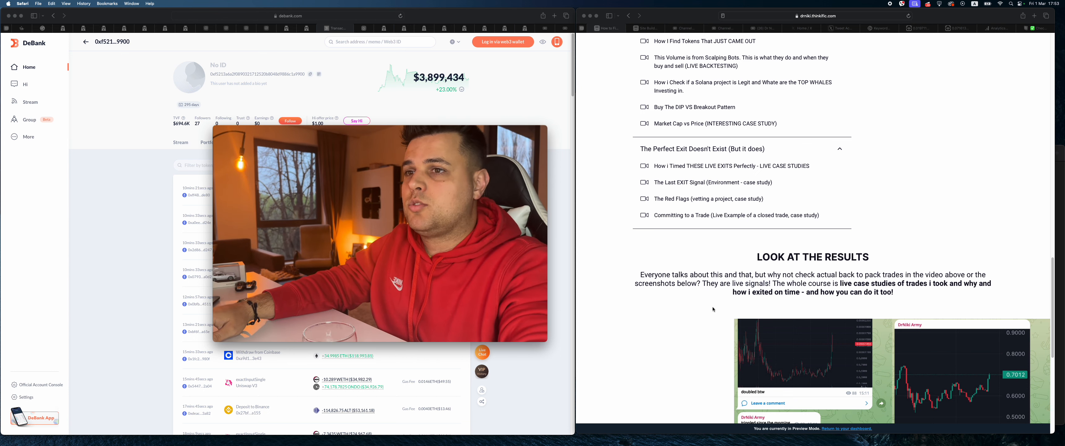
# Scroll the Thinkific course page up through the curriculum and results section
pyautogui.scroll(3)
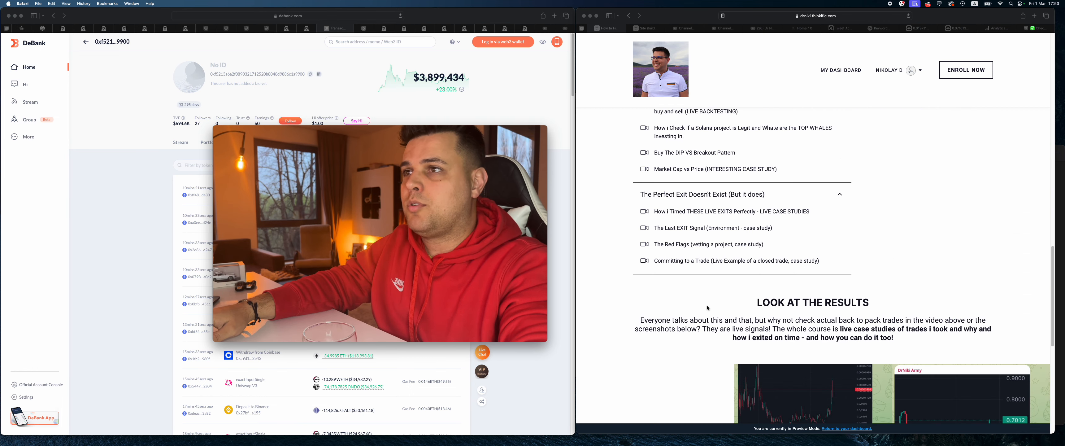
pyautogui.scroll(3)
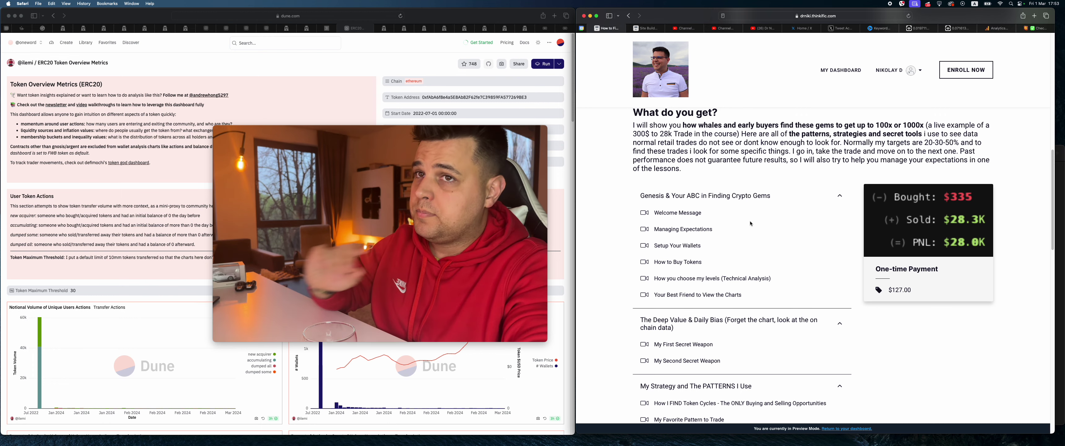
pyautogui.scroll(-3)
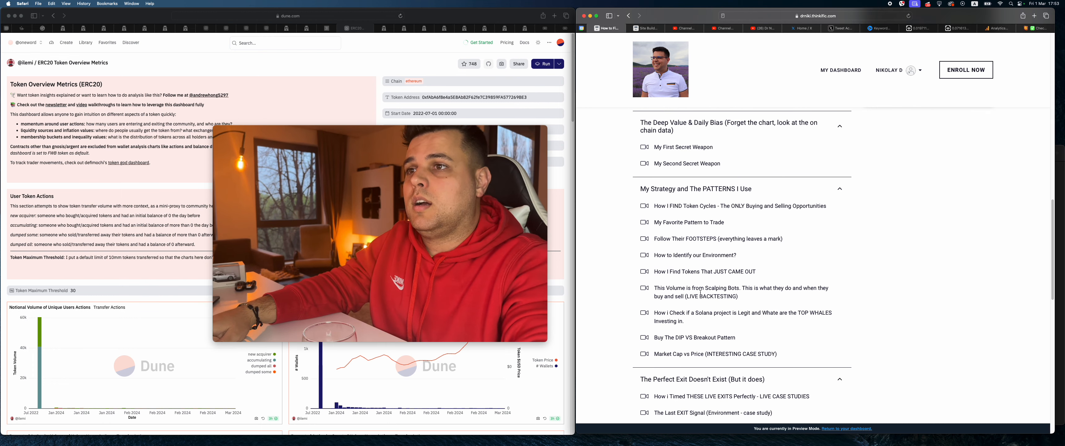
pyautogui.scroll(-3)
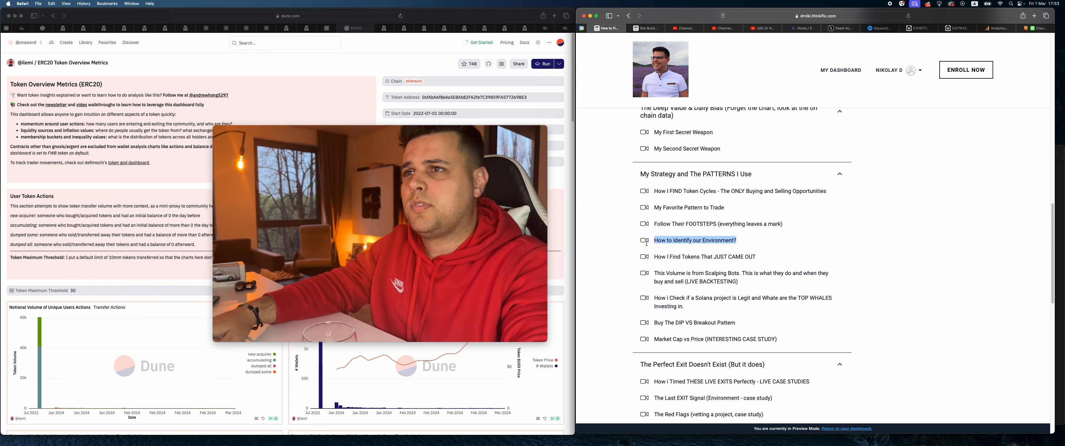
pyautogui.scroll(-3)
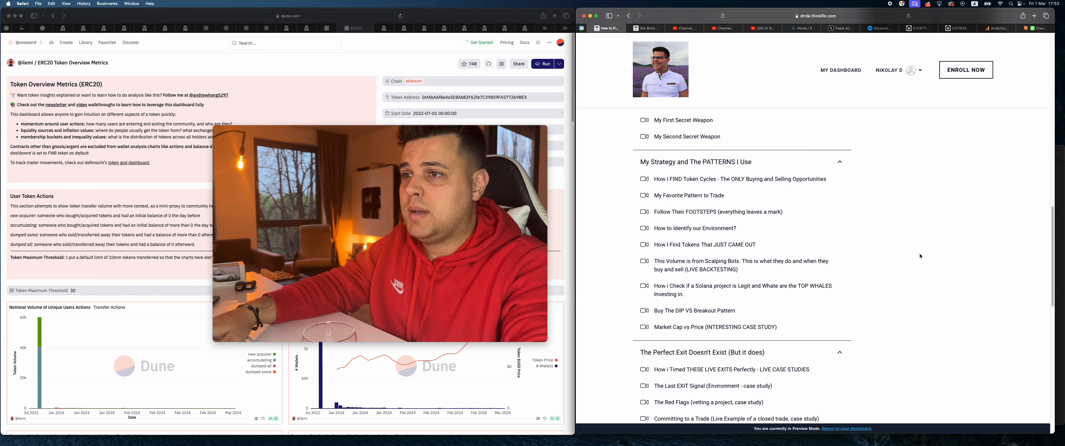
pyautogui.scroll(-3)
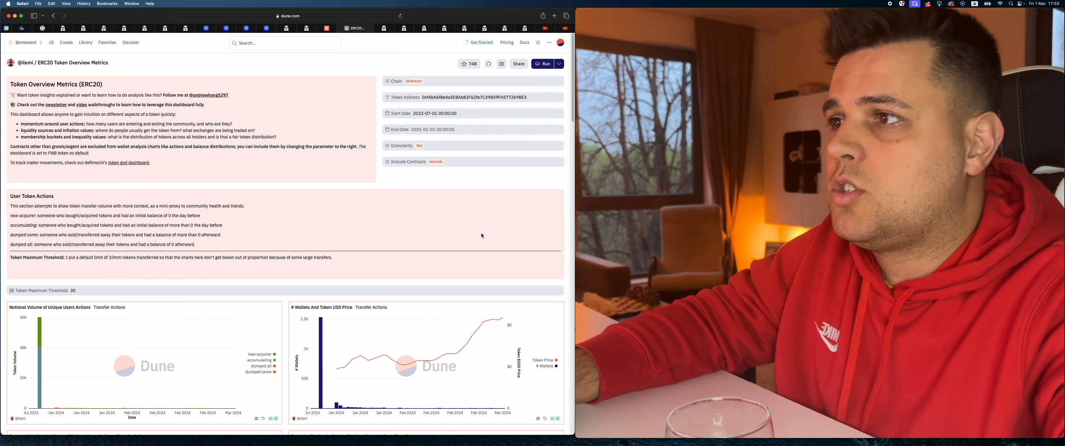
pyautogui.scroll(-3)
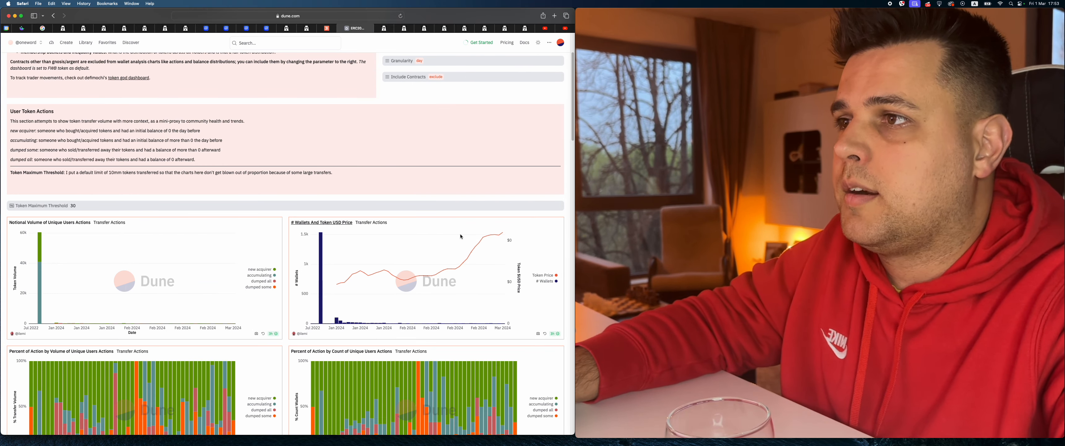
pyautogui.scroll(-3)
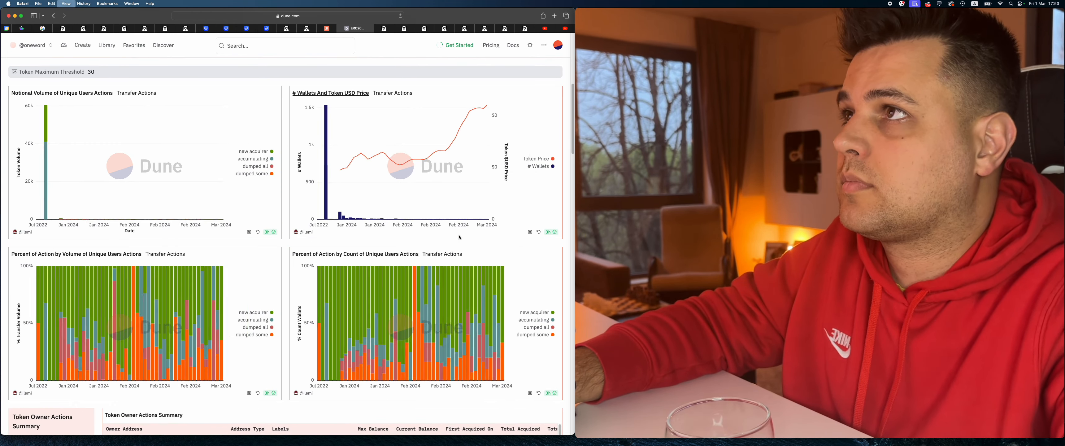
pyautogui.scroll(-3)
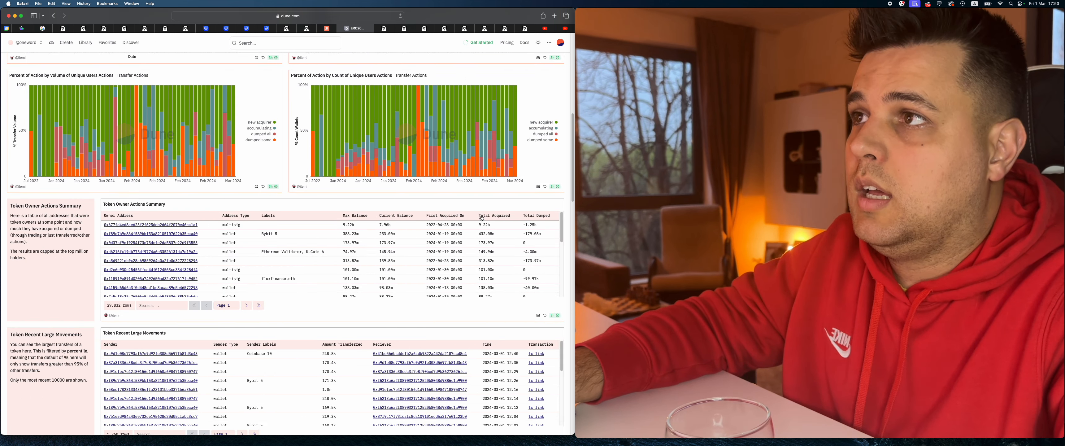
pyautogui.scroll(3)
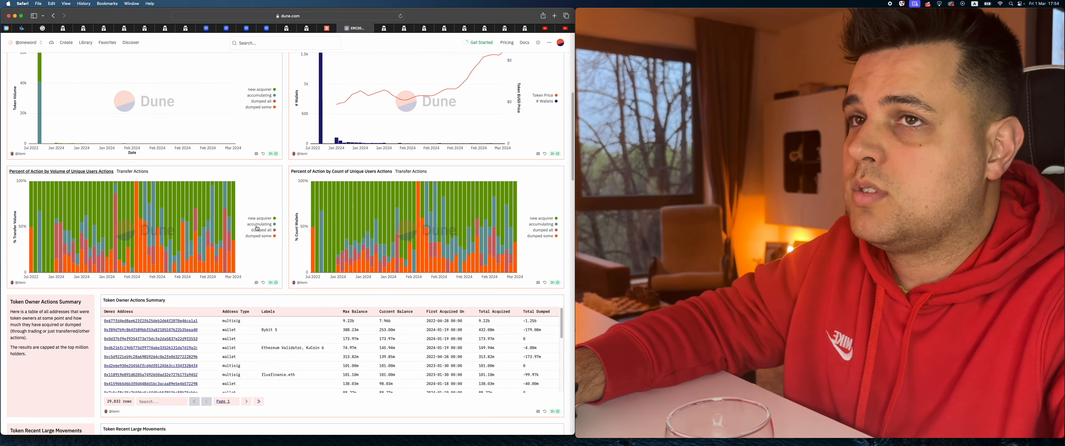
pyautogui.moveTo(271, 179)
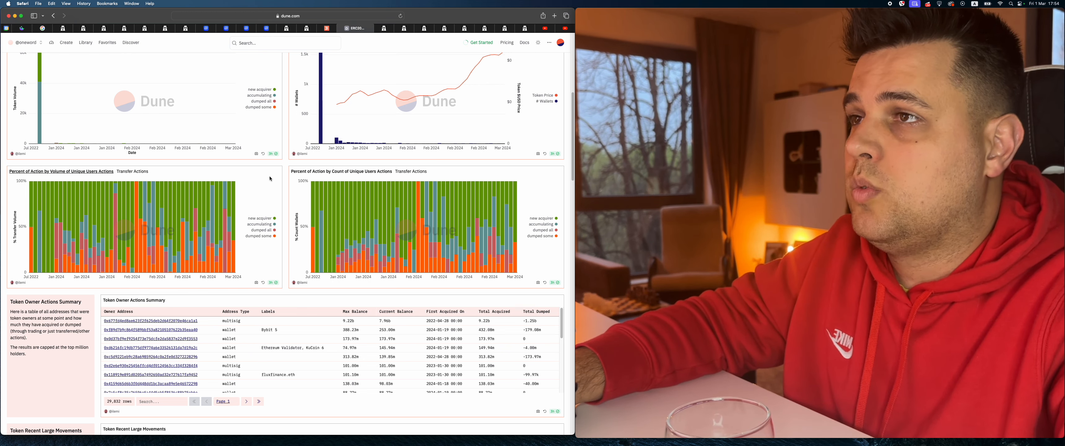
pyautogui.scroll(3)
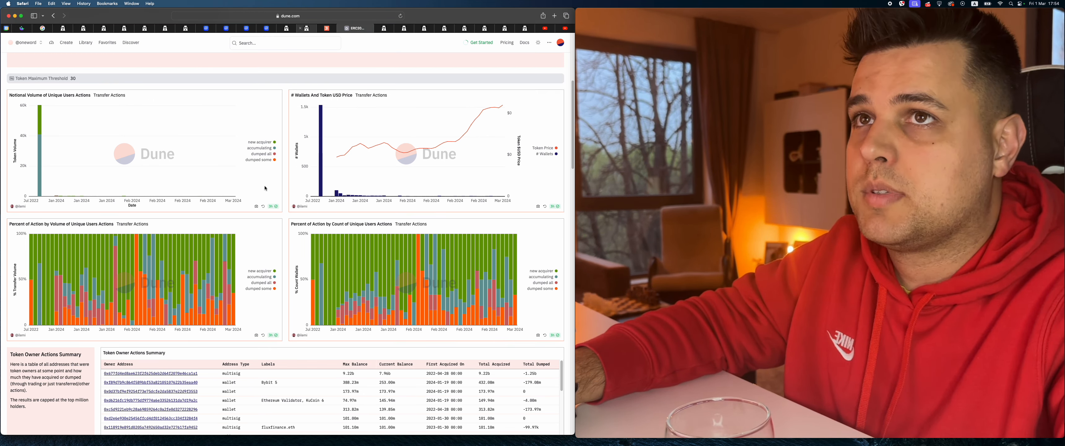
pyautogui.click(315, 29)
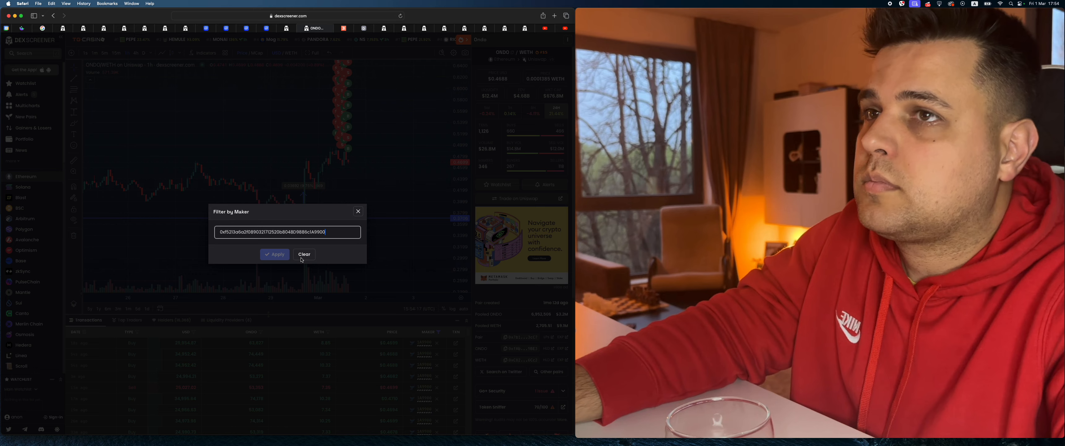
# Clear the maker address filter and switch the chart to 15-minute candles
pyautogui.click(304, 254)
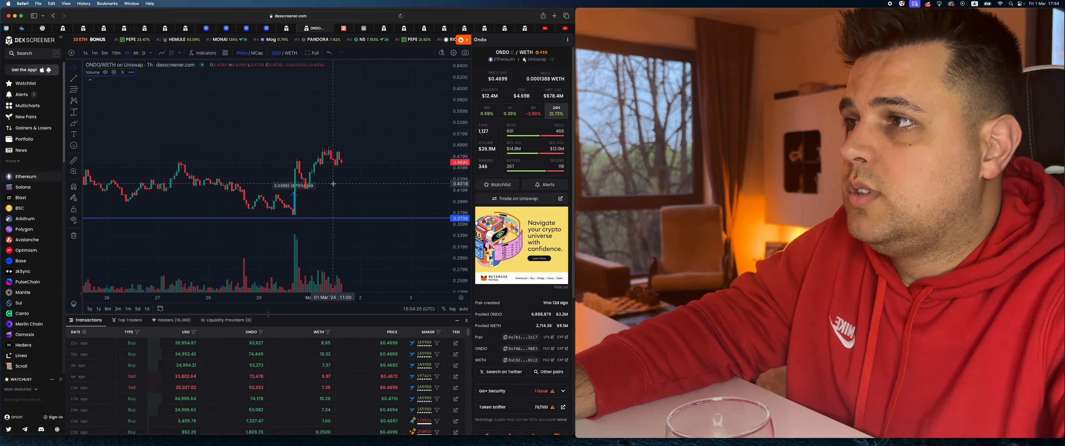
pyautogui.moveTo(327, 190)
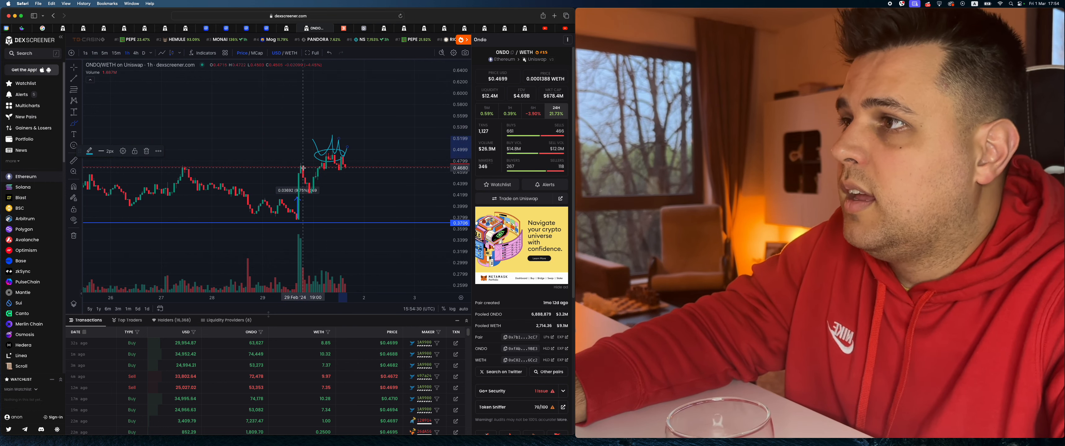
pyautogui.moveTo(176, 172)
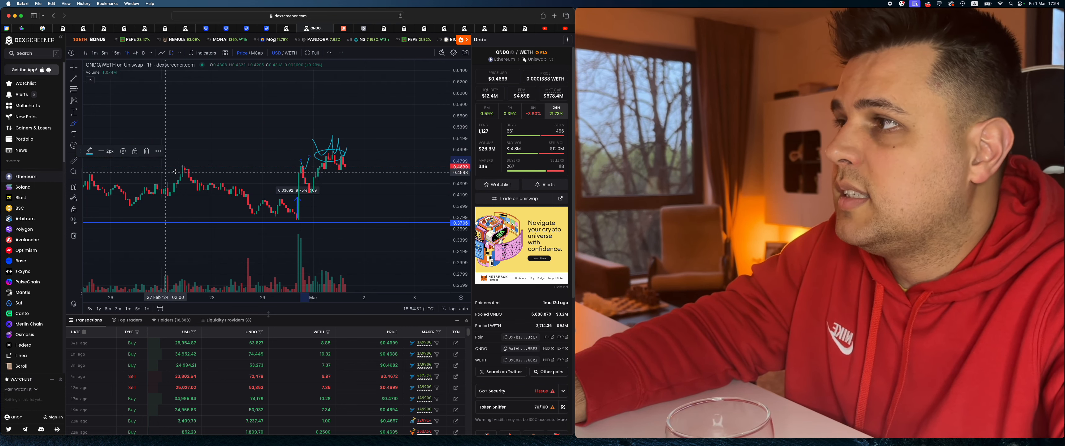
pyautogui.moveTo(348, 165)
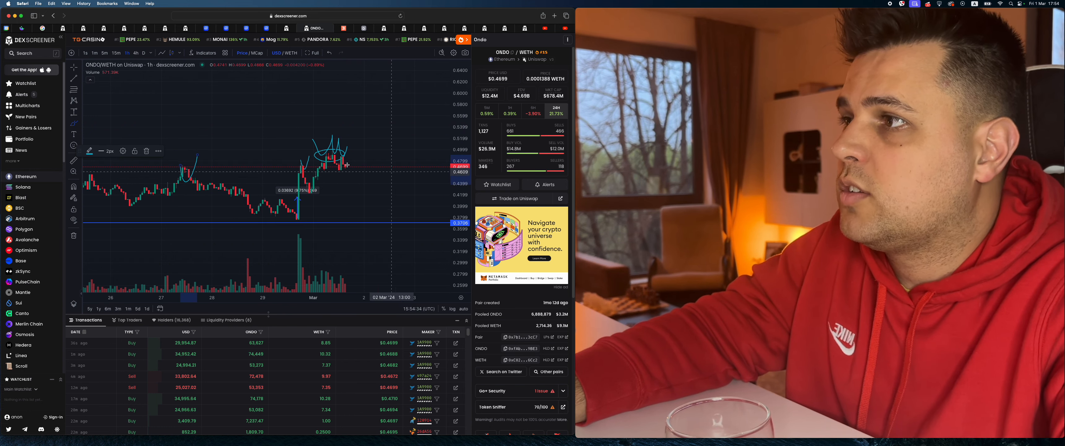
pyautogui.moveTo(259, 195)
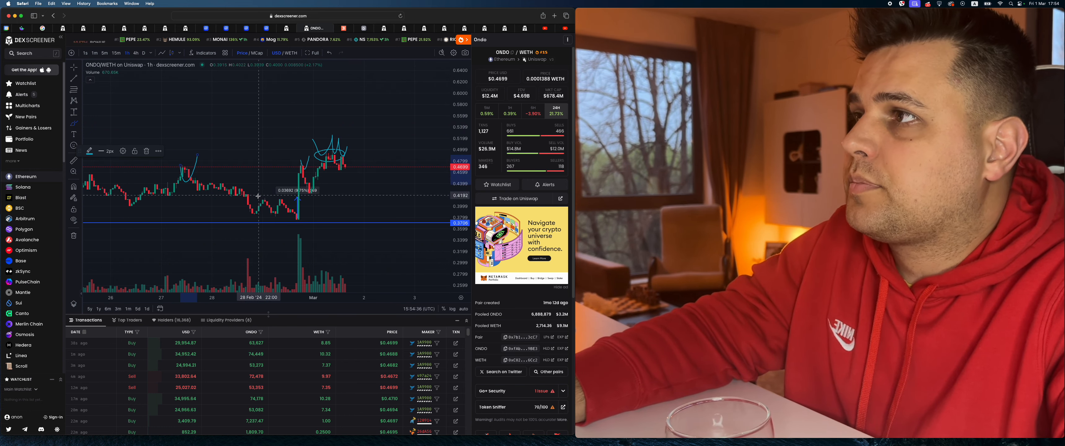
pyautogui.moveTo(263, 200)
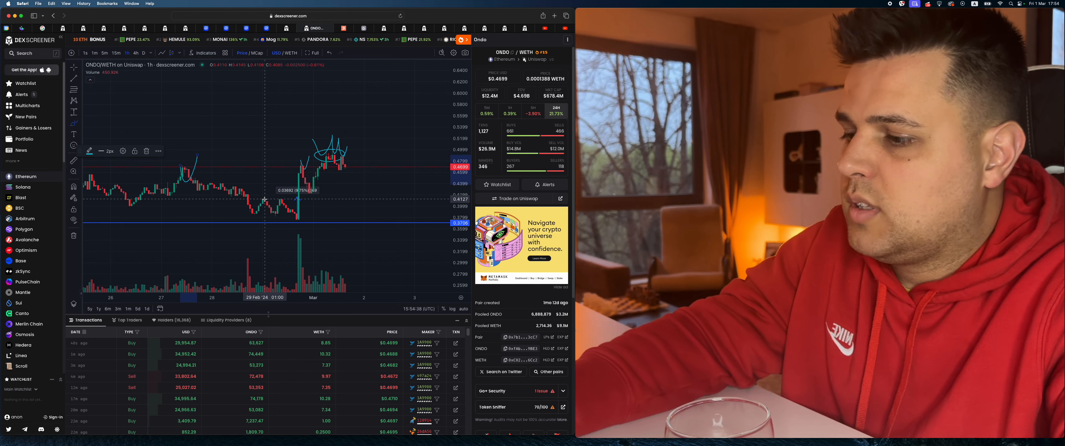
pyautogui.moveTo(301, 165)
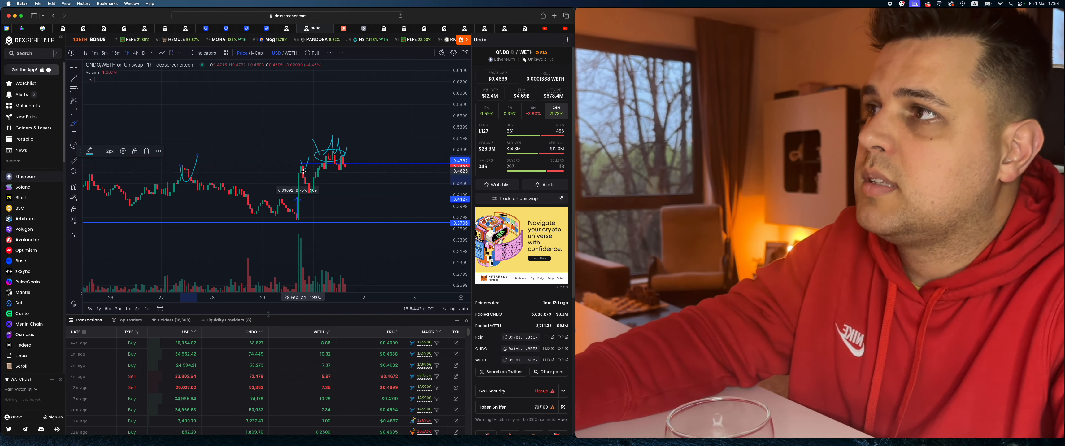
pyautogui.moveTo(319, 189)
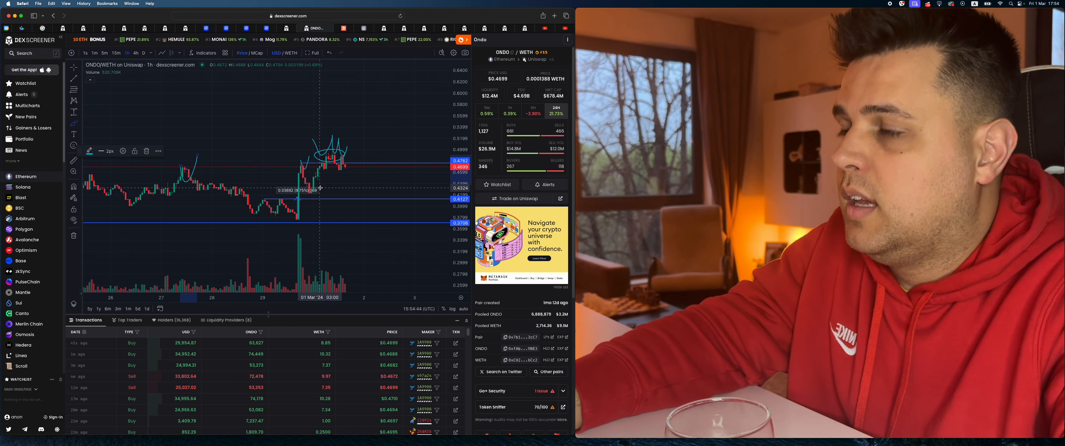
pyautogui.moveTo(320, 188)
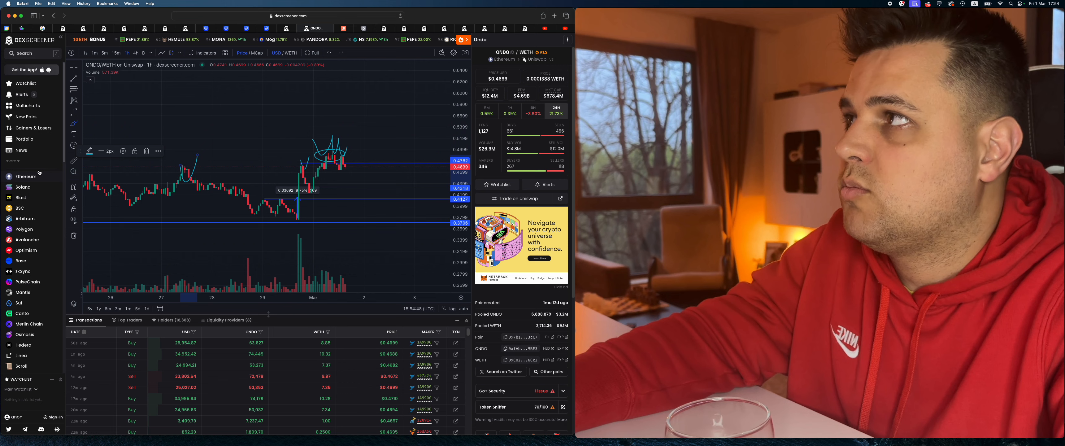
pyautogui.click(116, 54)
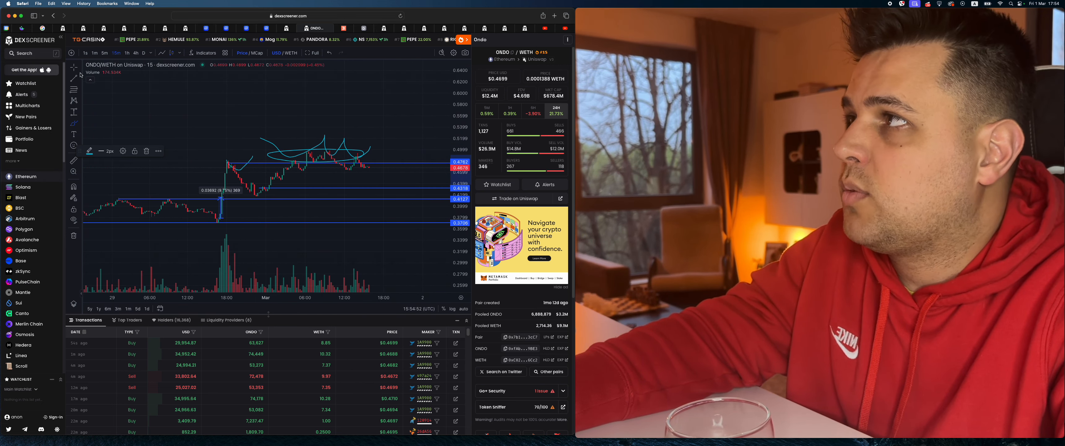
pyautogui.moveTo(255, 187)
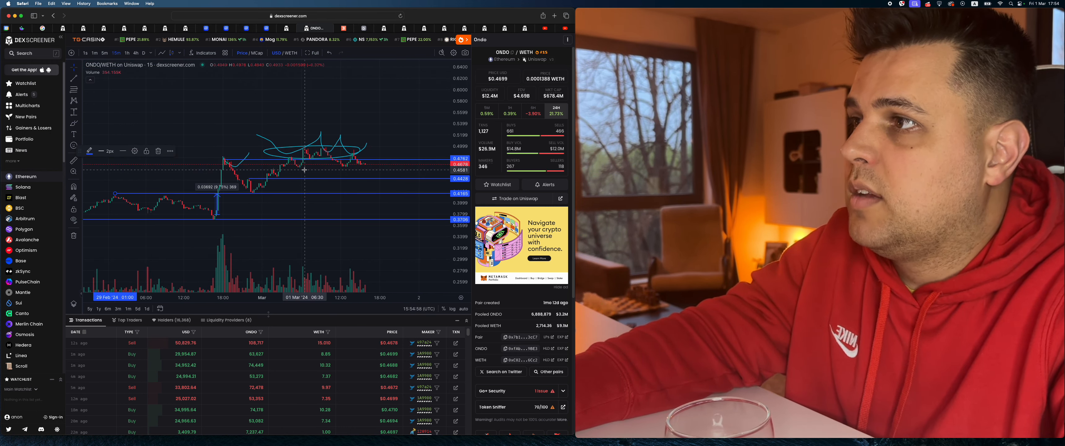
pyautogui.moveTo(353, 172)
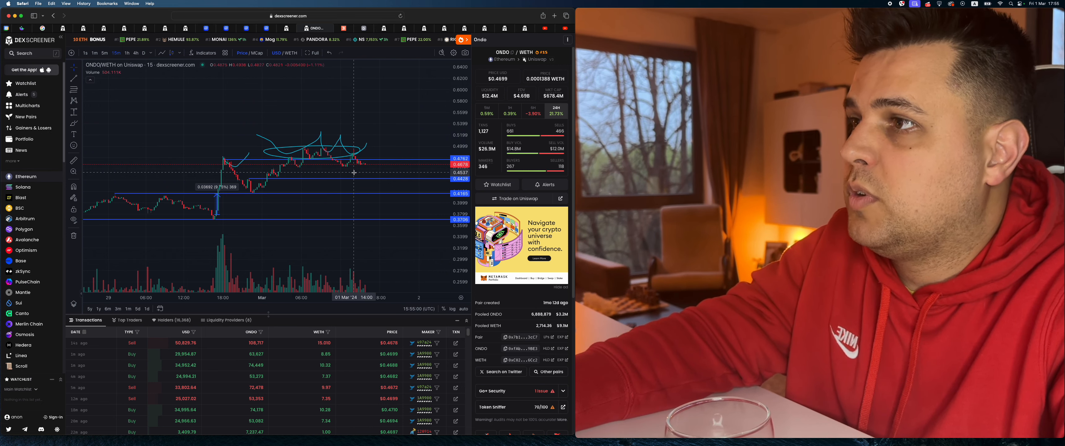
pyautogui.moveTo(285, 207)
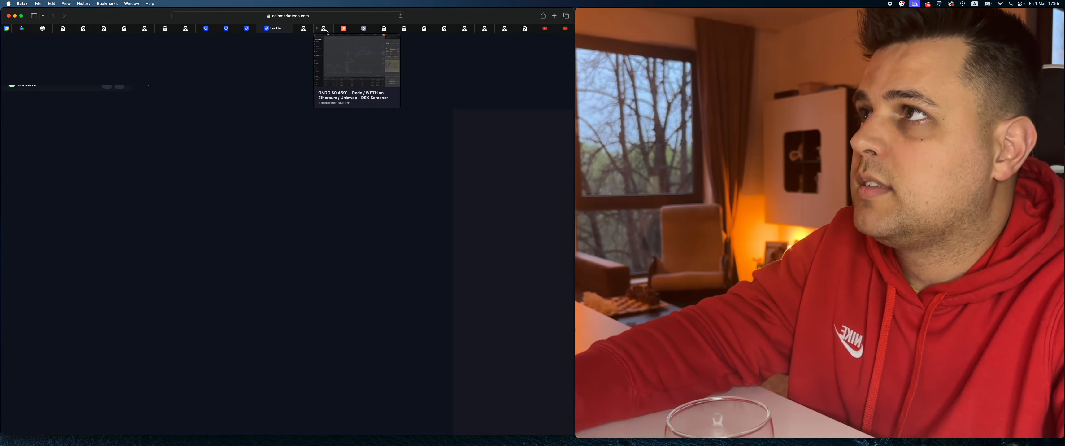
# Return from CoinMarketCap to the ONDO/WETH 15-minute chart tab
pyautogui.click(315, 29)
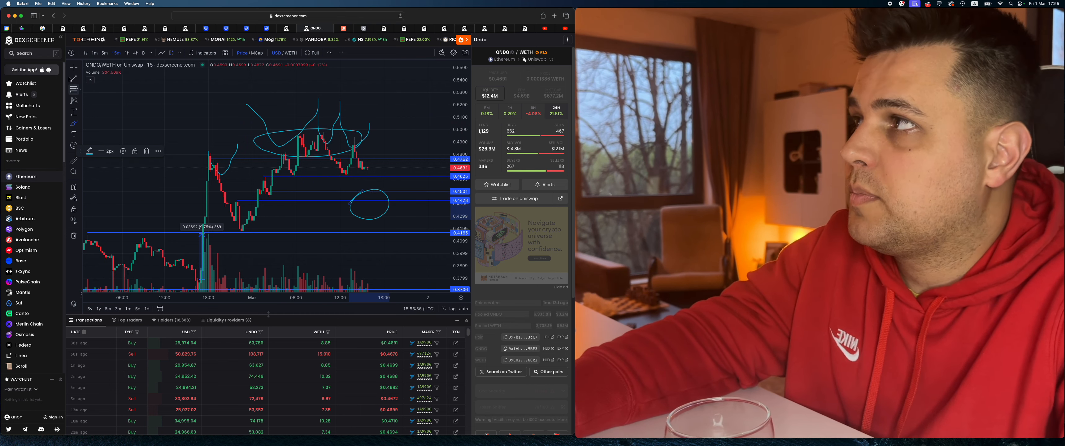
pyautogui.moveTo(276, 195)
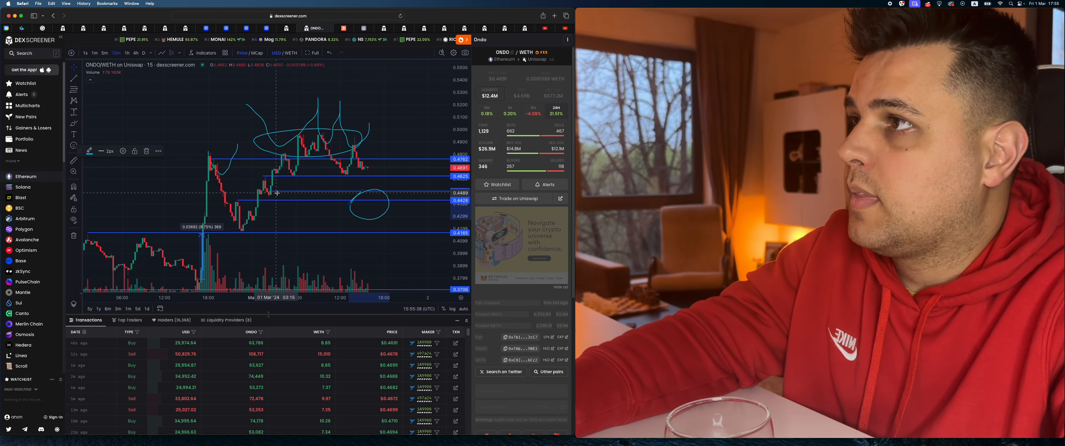